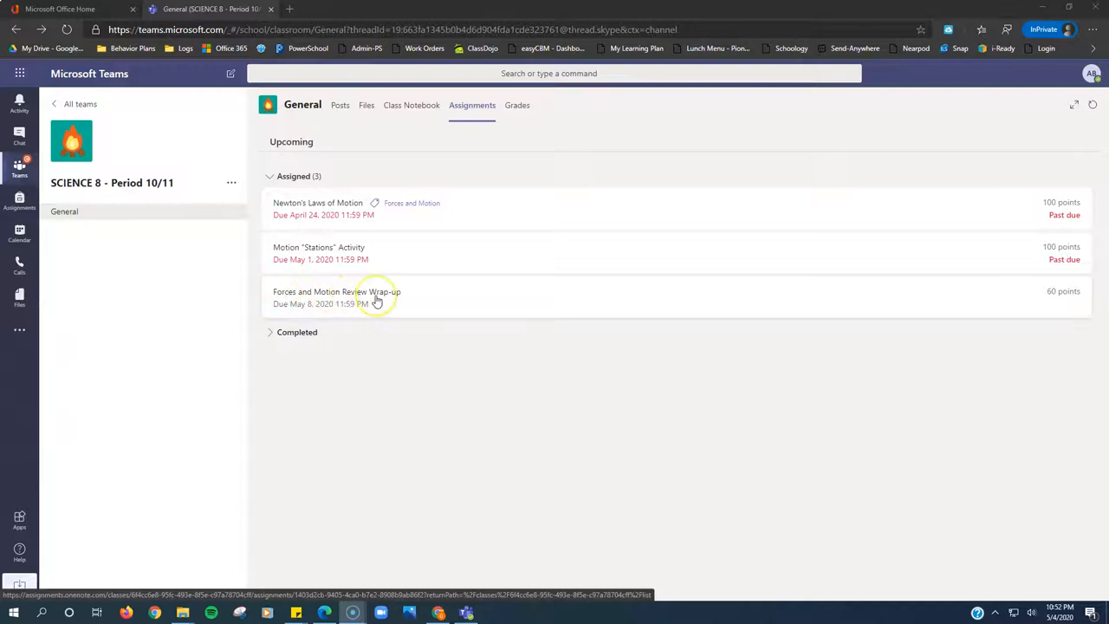
- Open the Forces and Motion Review Wrap-up assignment from the Assignments list
left_click(336, 291)
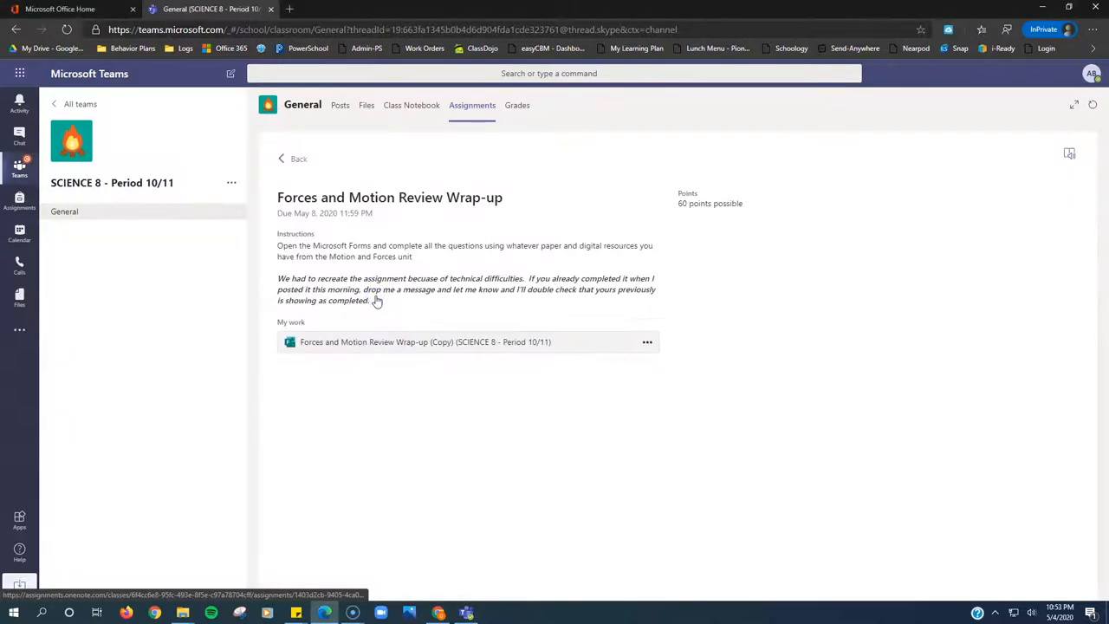
mouse_move(341, 253)
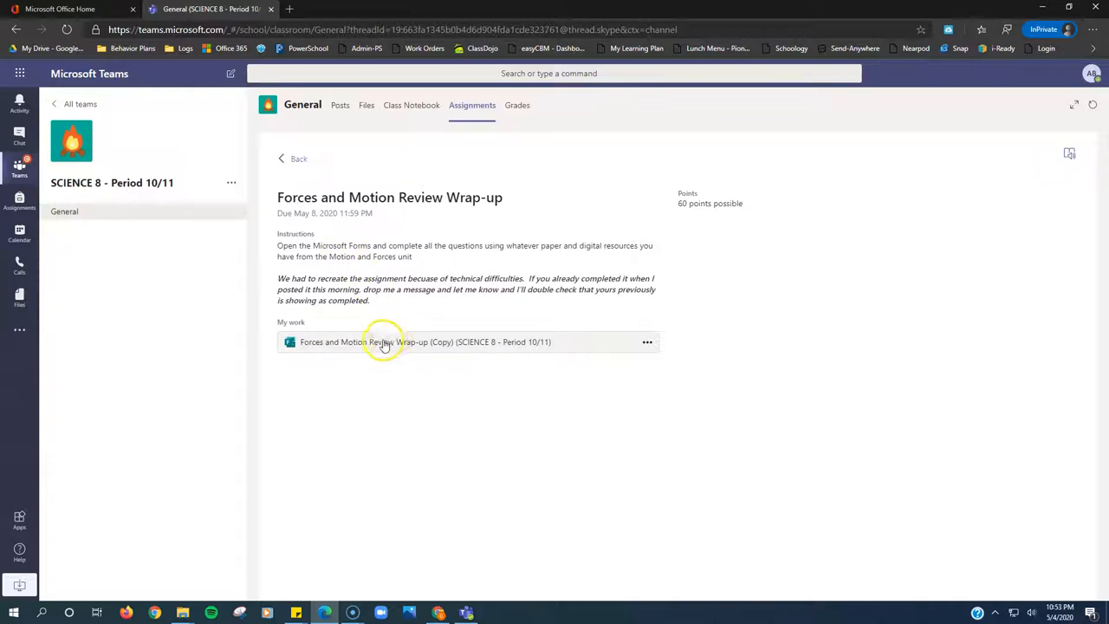
mouse_move(499, 256)
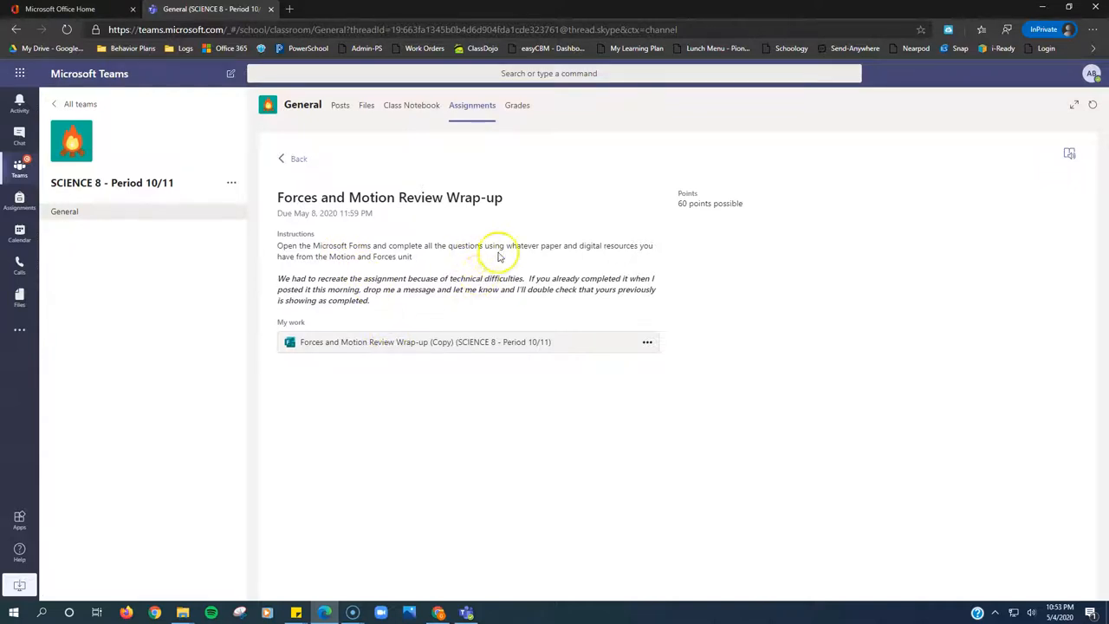
mouse_move(443, 256)
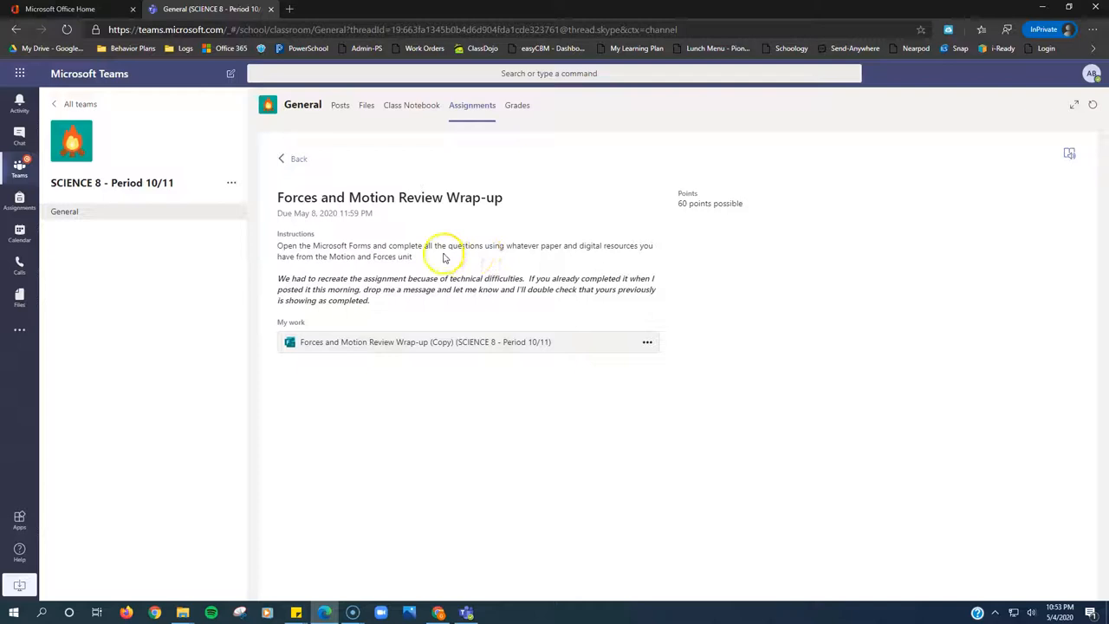
mouse_move(423, 267)
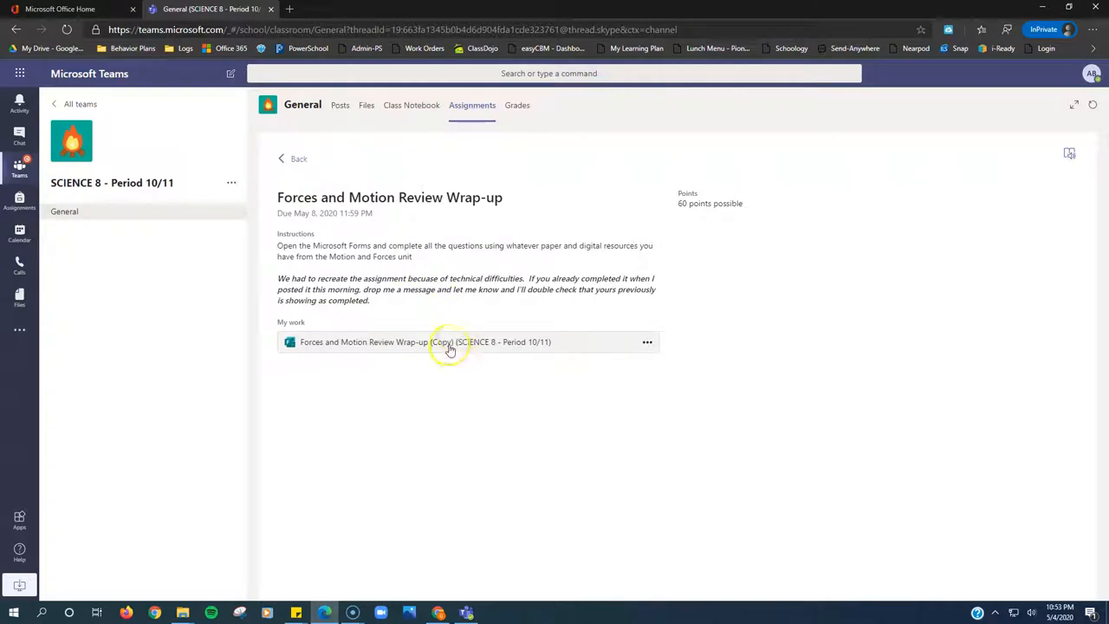
- Open the attached Forces and Motion Review Wrap-up (Copy) form under My work
left_click(424, 342)
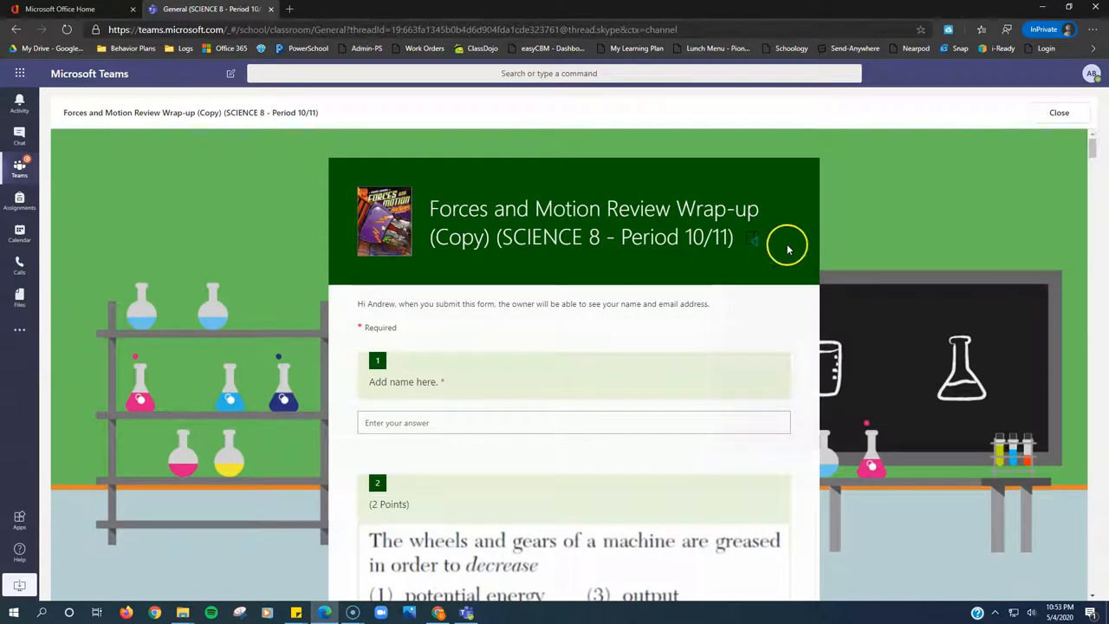
scroll("down", 3)
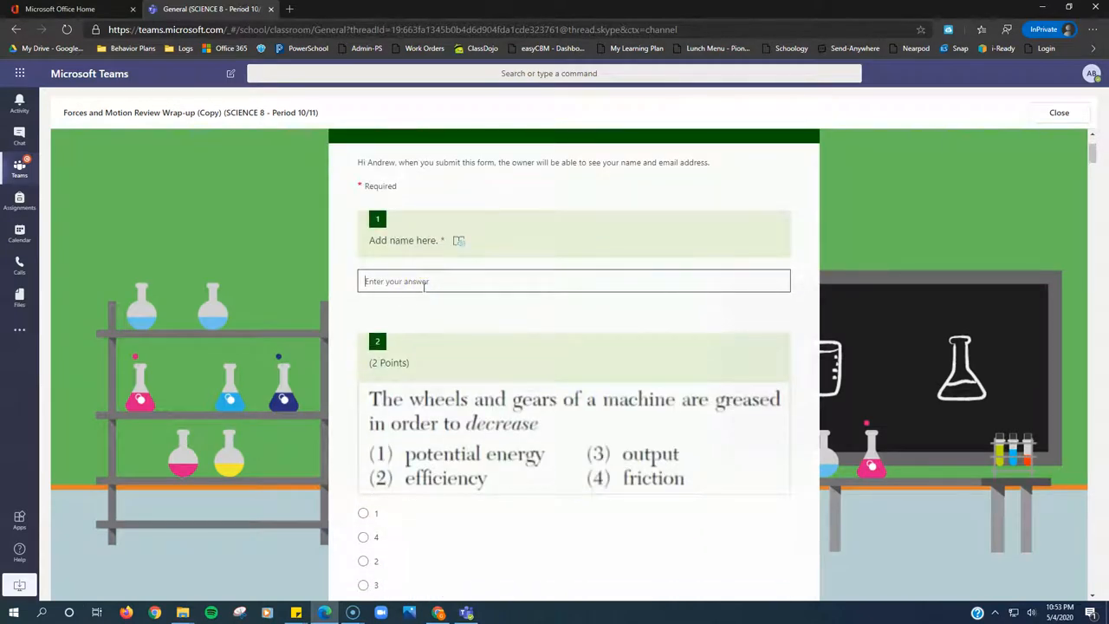
mouse_move(420, 291)
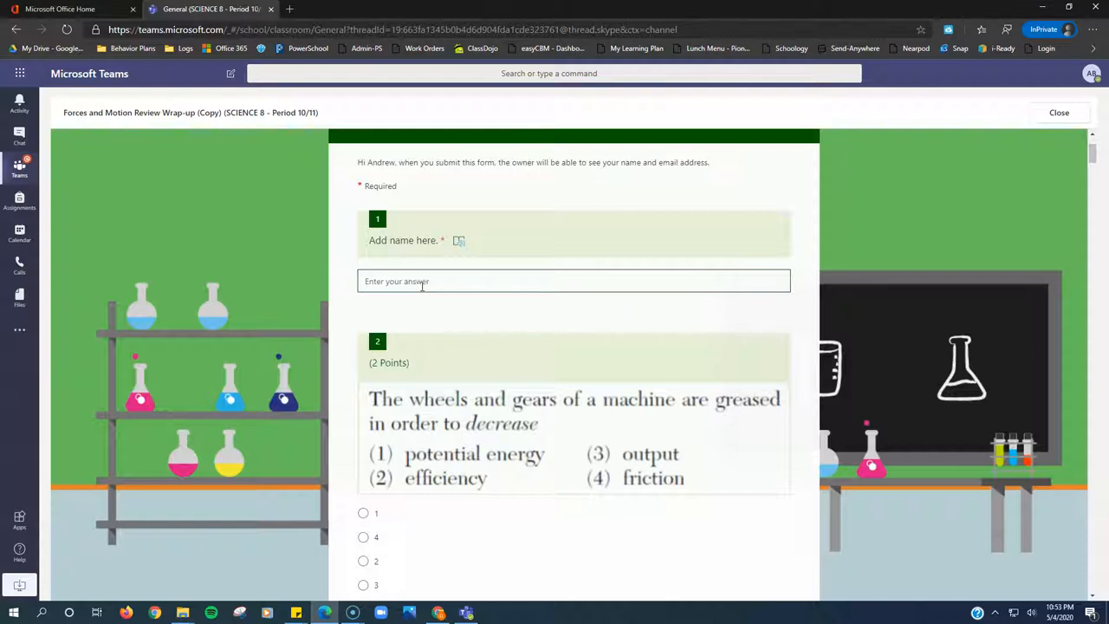
mouse_move(437, 274)
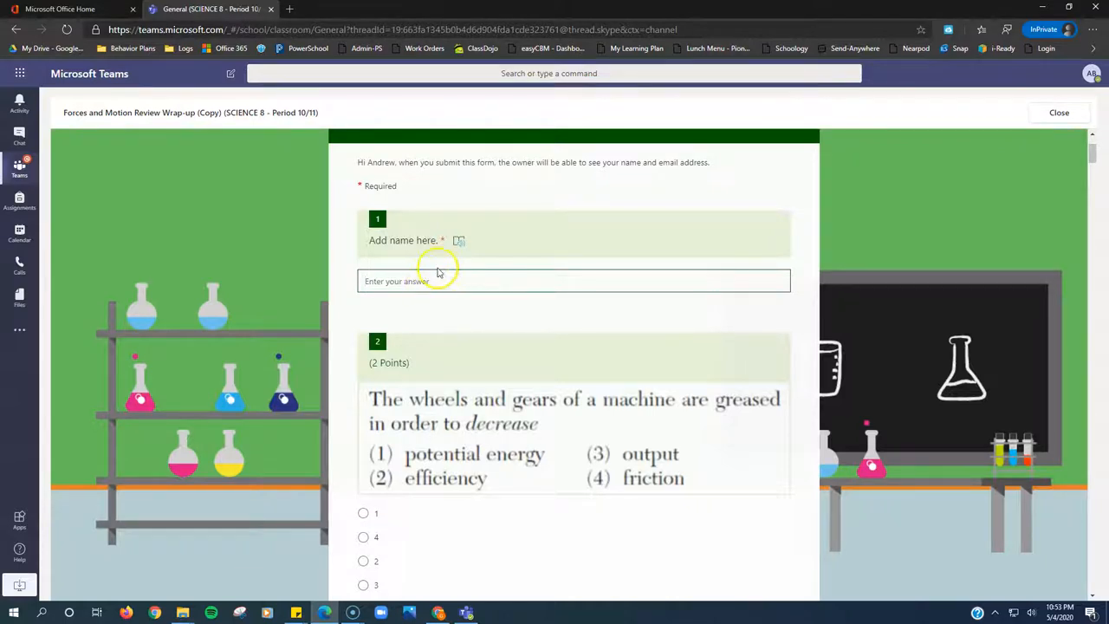
mouse_move(630, 284)
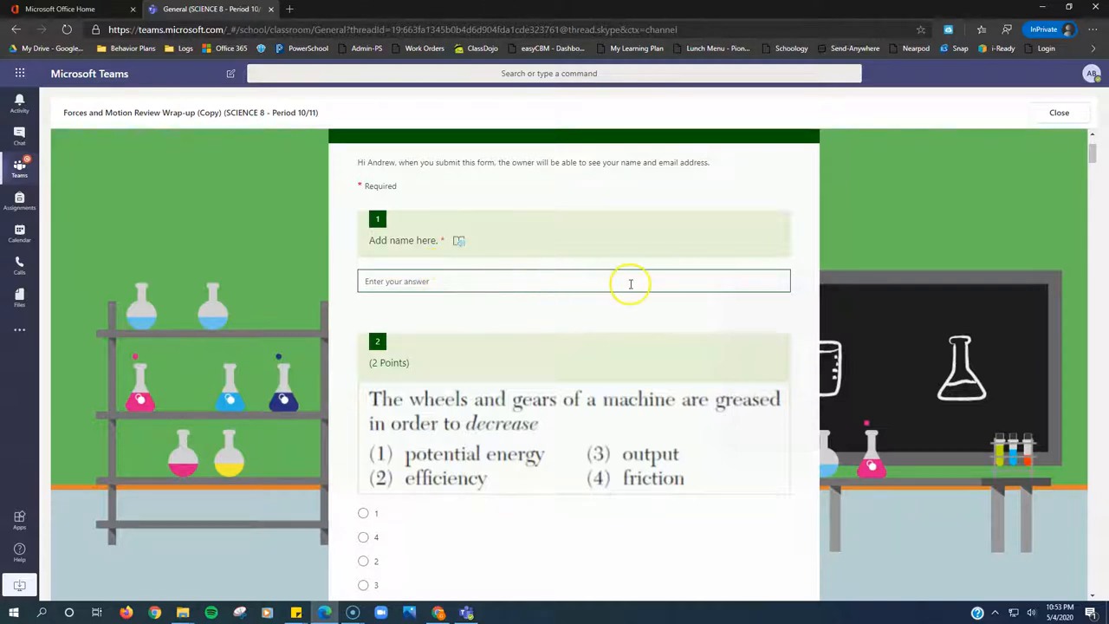
scroll("down", 3)
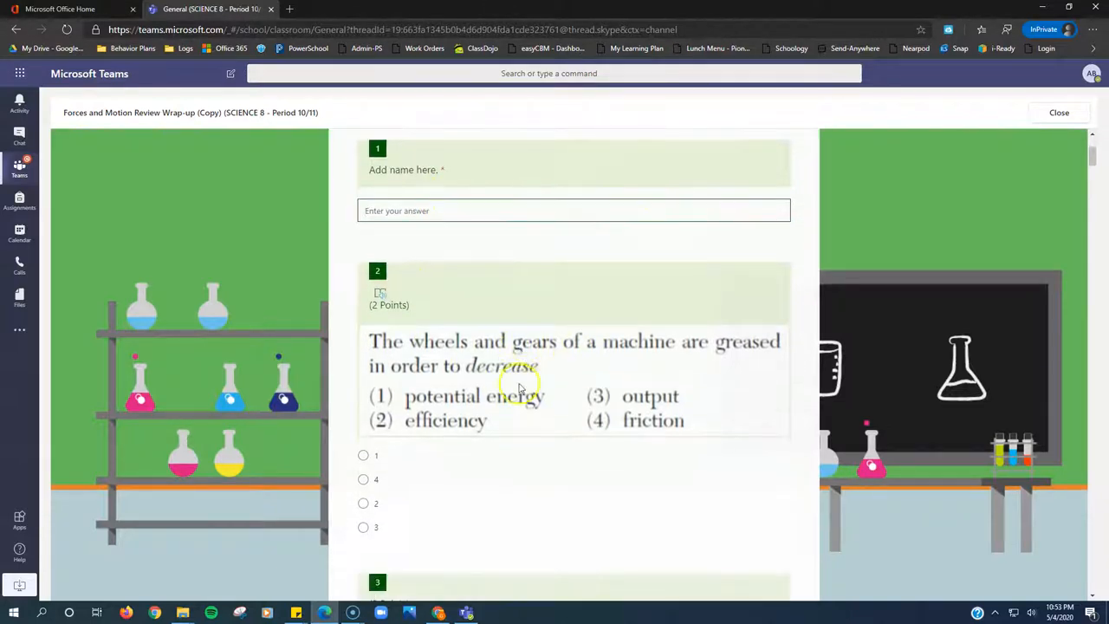
mouse_move(541, 441)
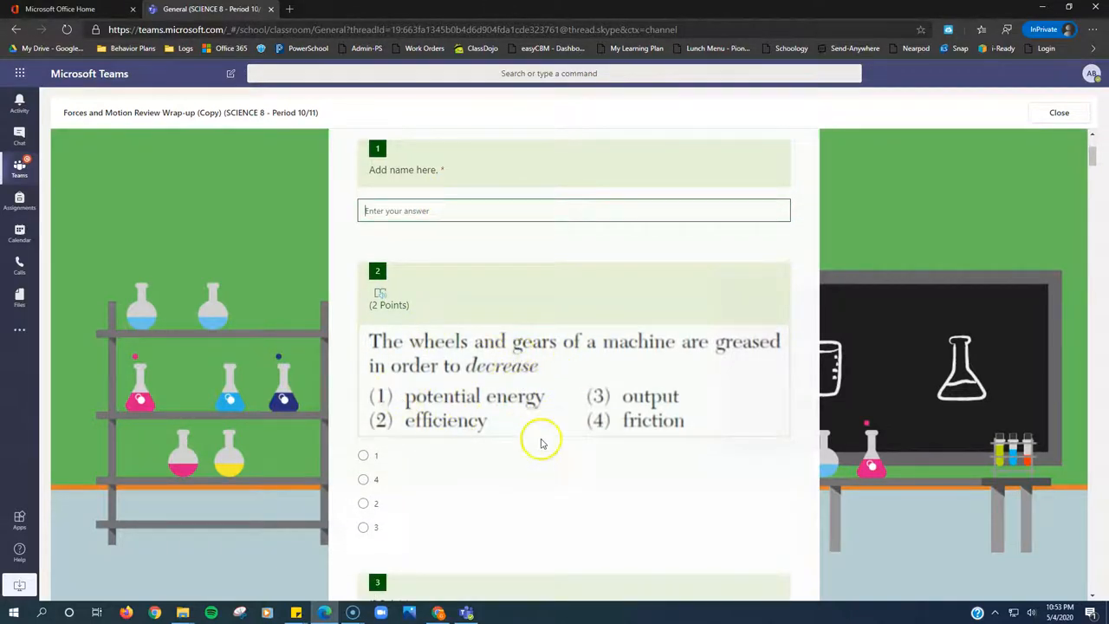
scroll("down", 3)
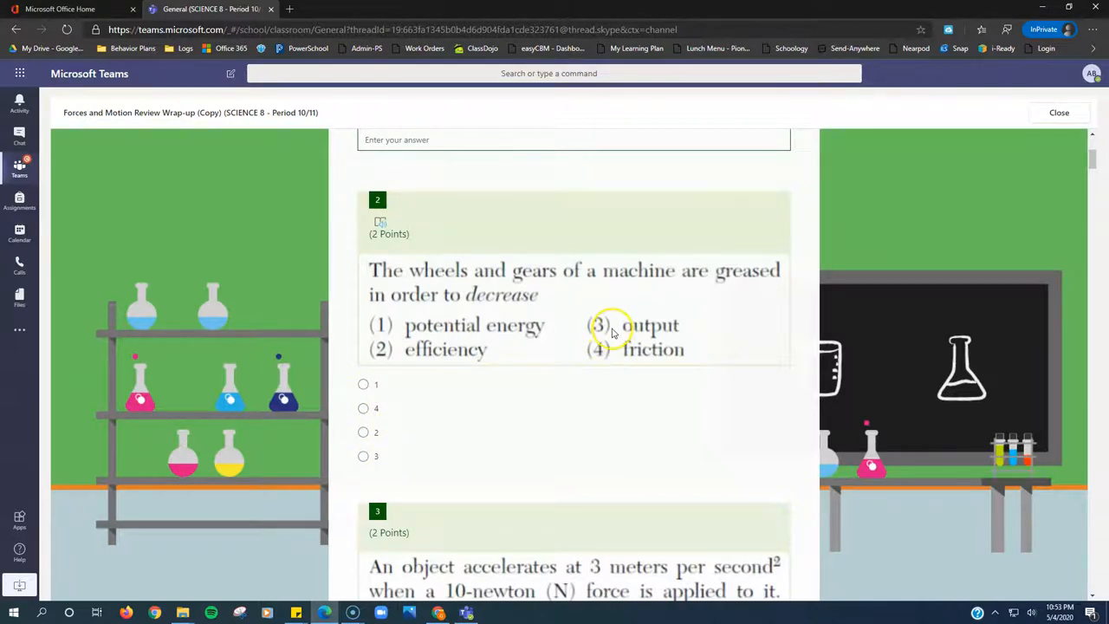
mouse_move(509, 399)
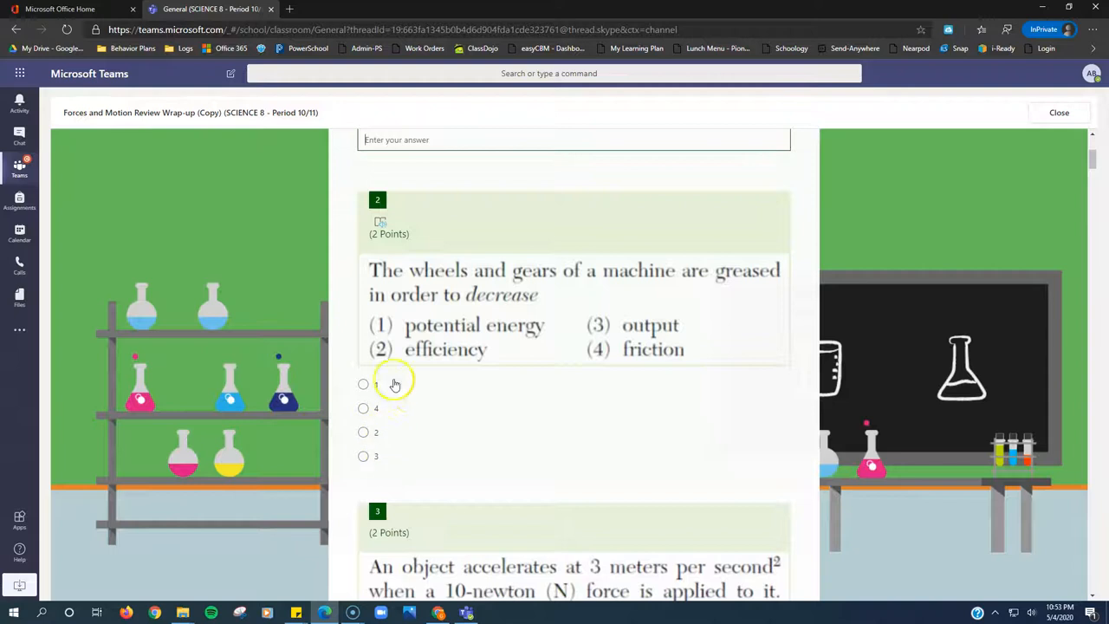
- Scroll through the quiz from question 7 down to questions 30 and 31 on Newton's laws
scroll("down", 3)
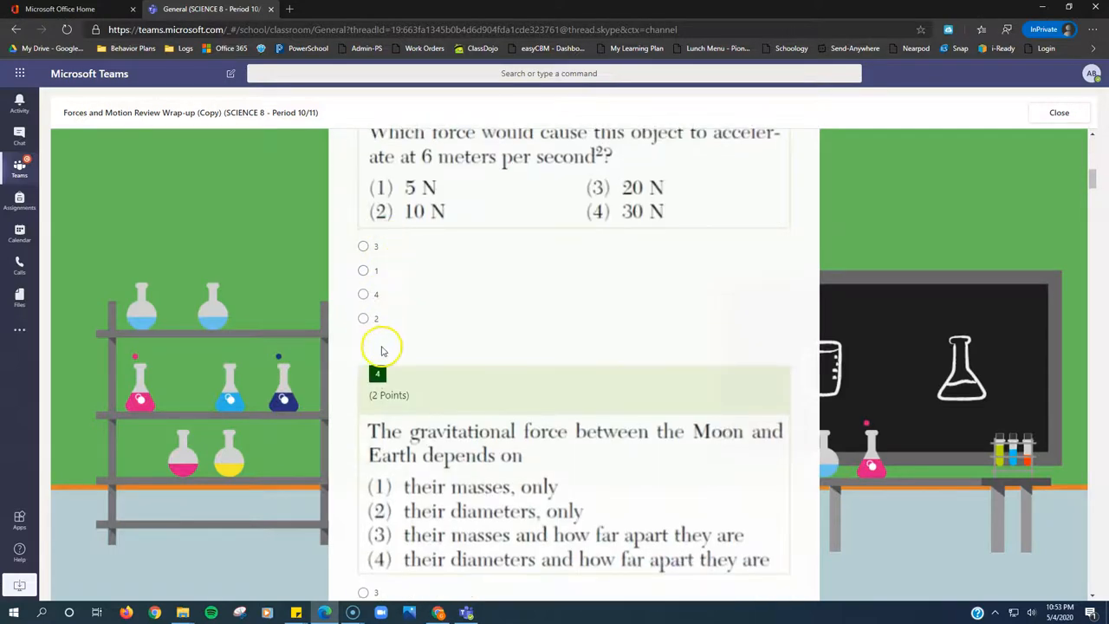
scroll("down", 3)
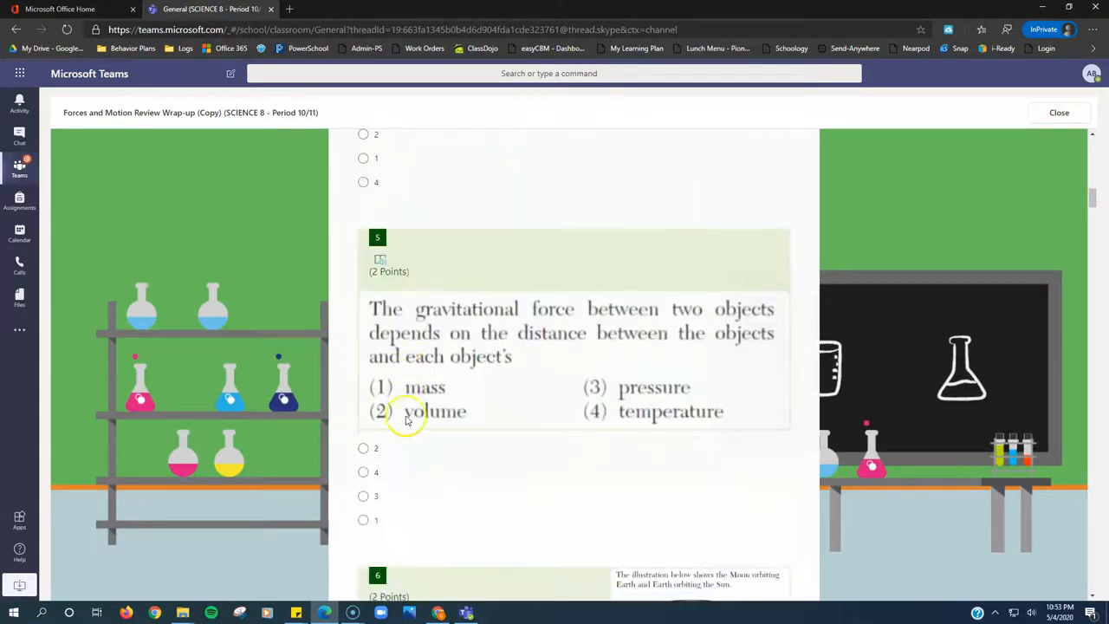
scroll("down", 3)
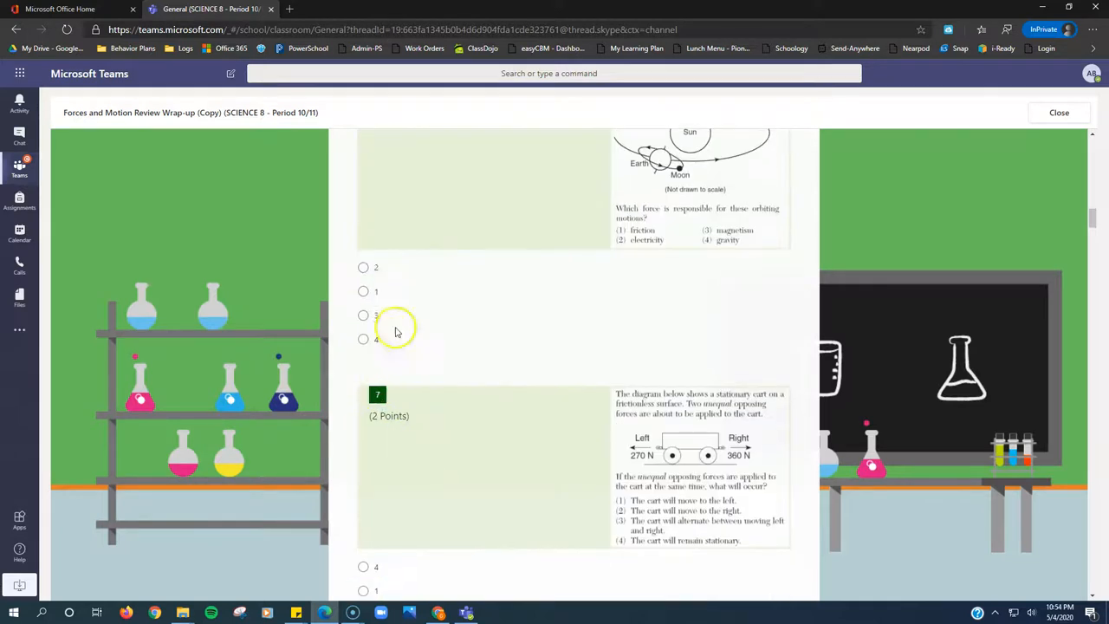
scroll("down", 3)
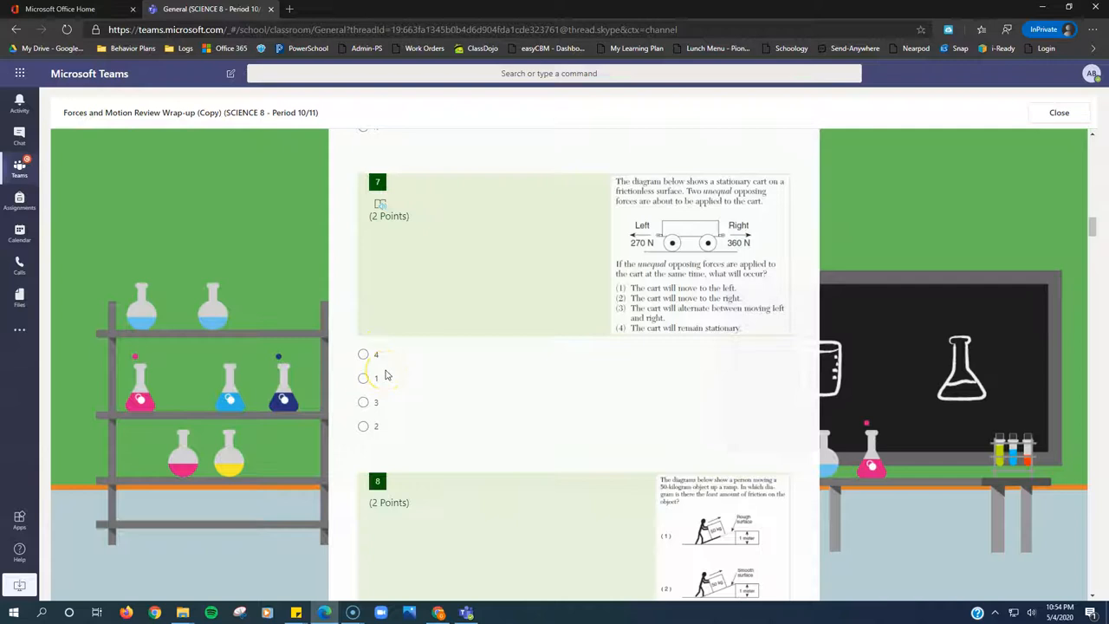
scroll("down", 3)
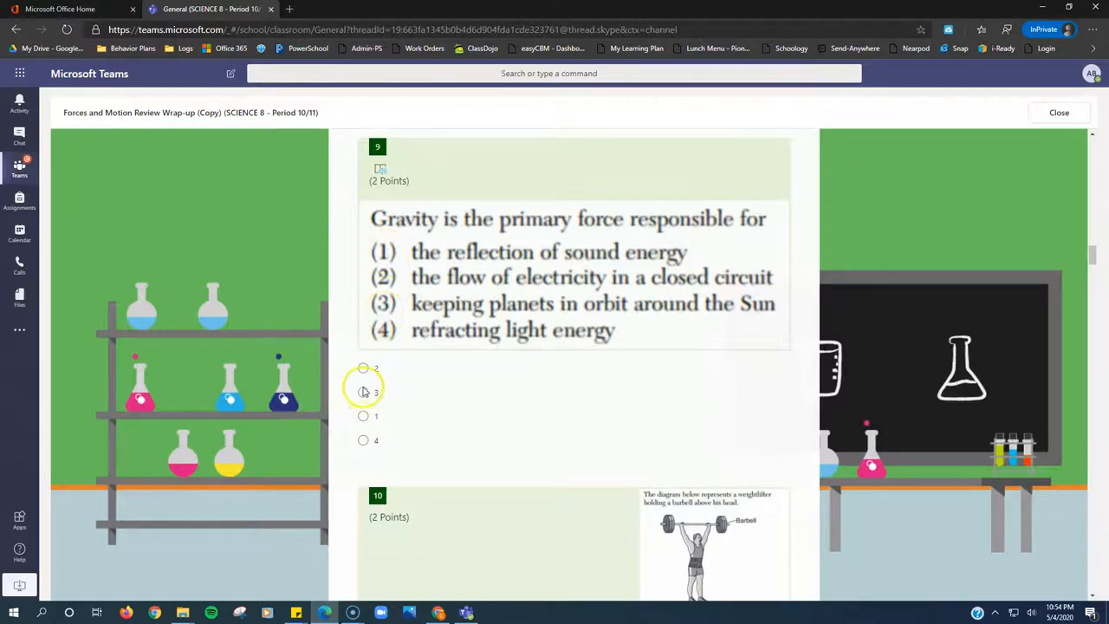
scroll("down", 3)
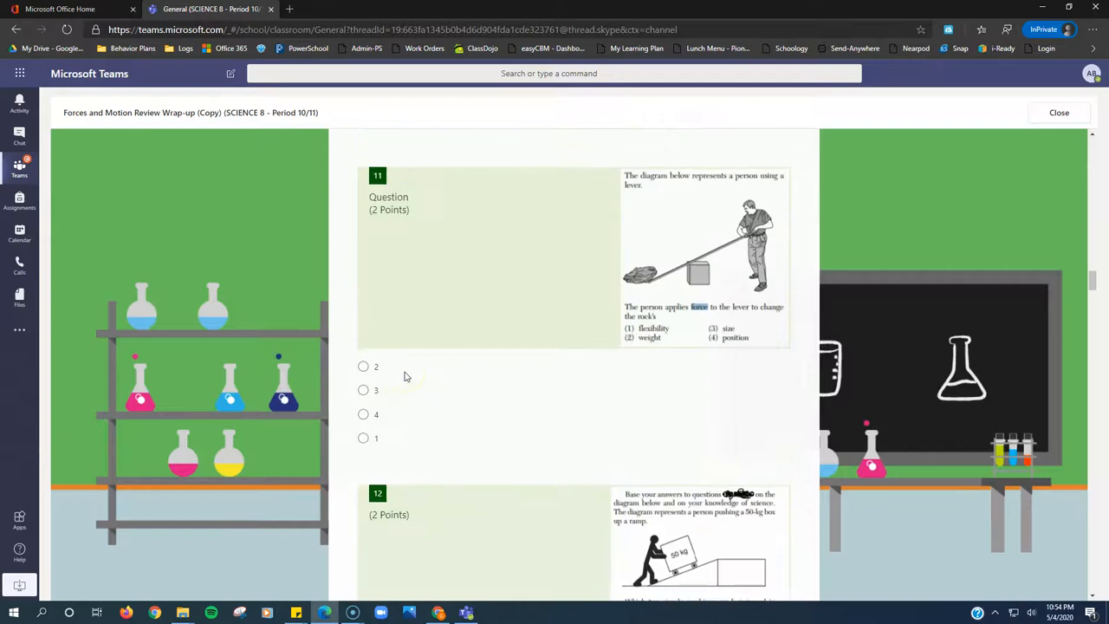
scroll("down", 3)
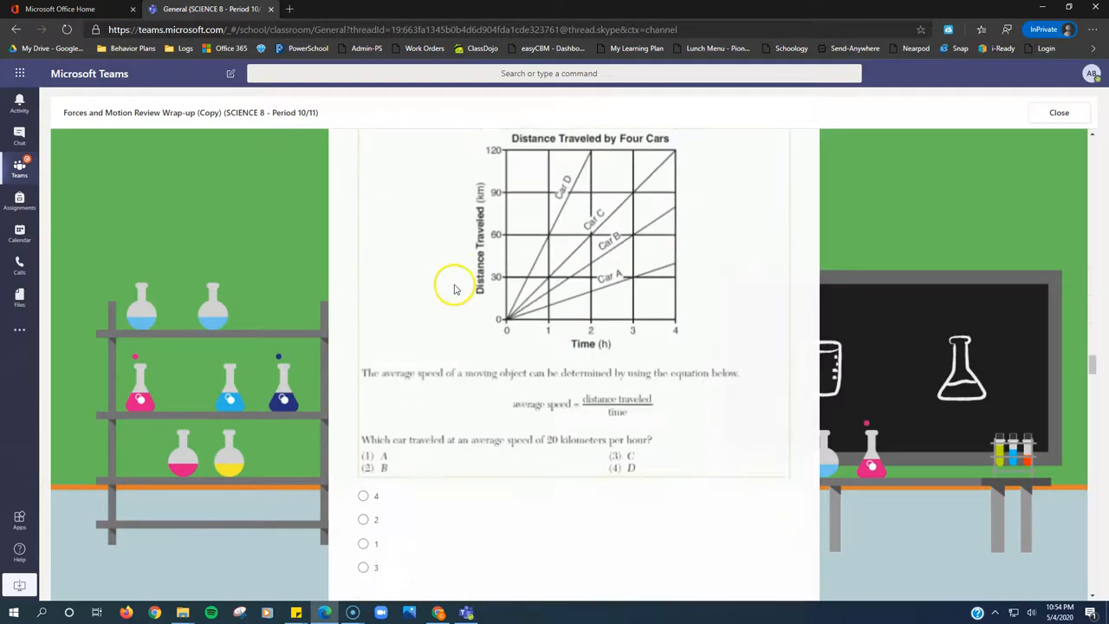
scroll("down", 3)
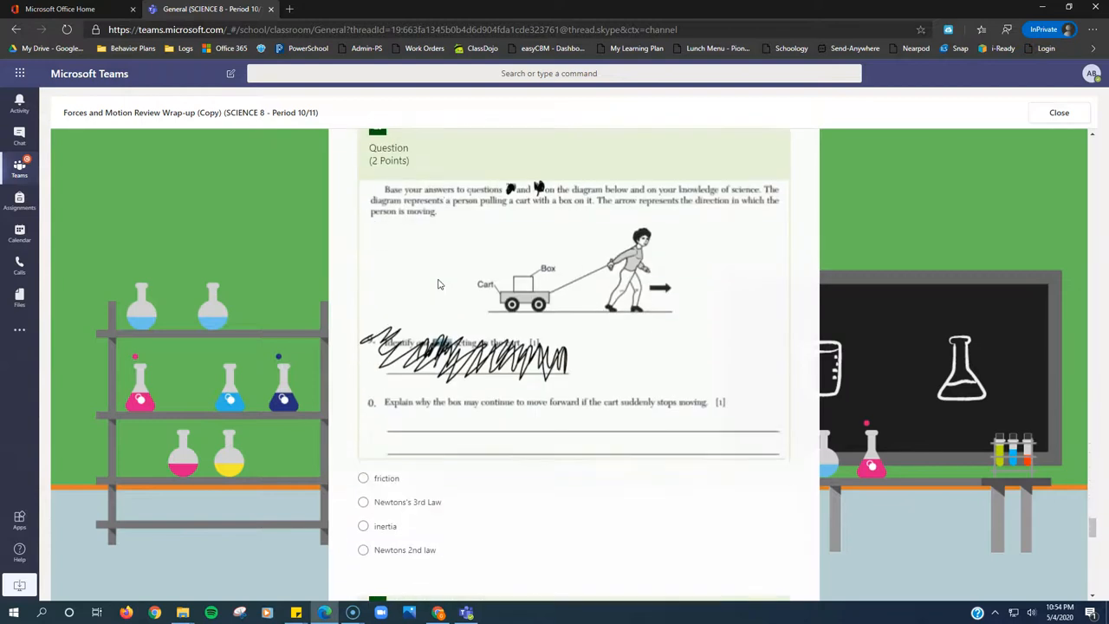
scroll("down", 3)
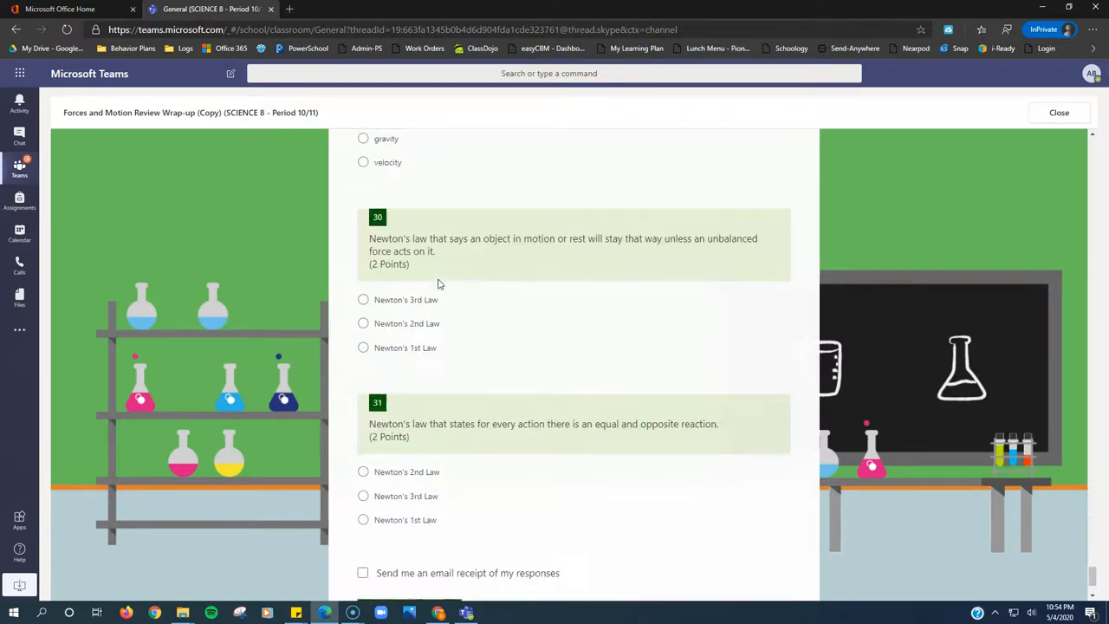
scroll("down", 3)
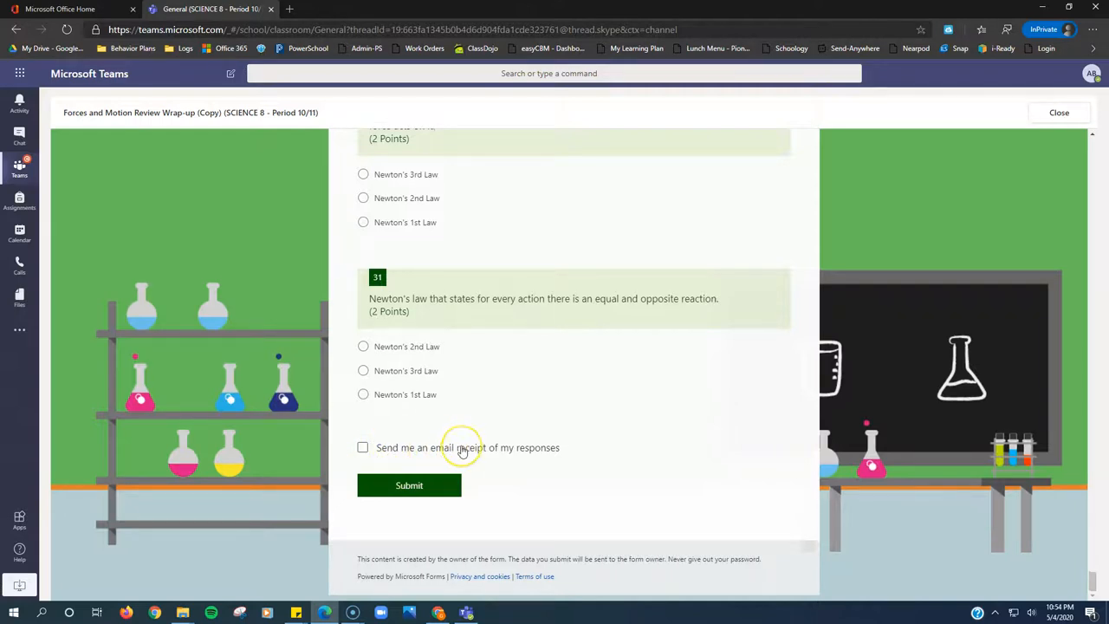
mouse_move(442, 436)
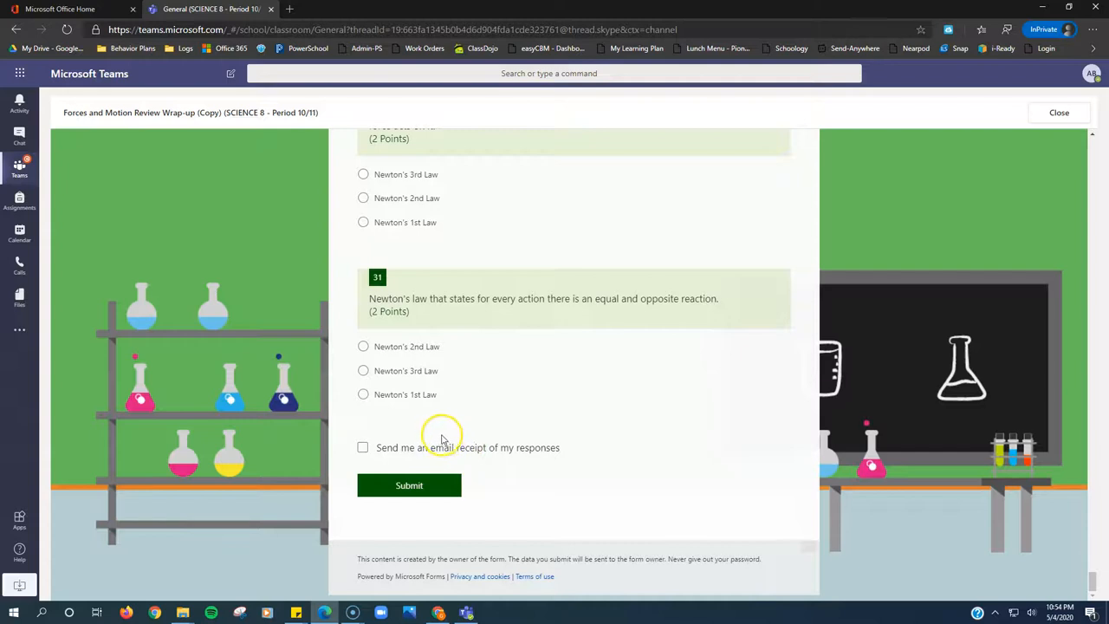
mouse_move(476, 479)
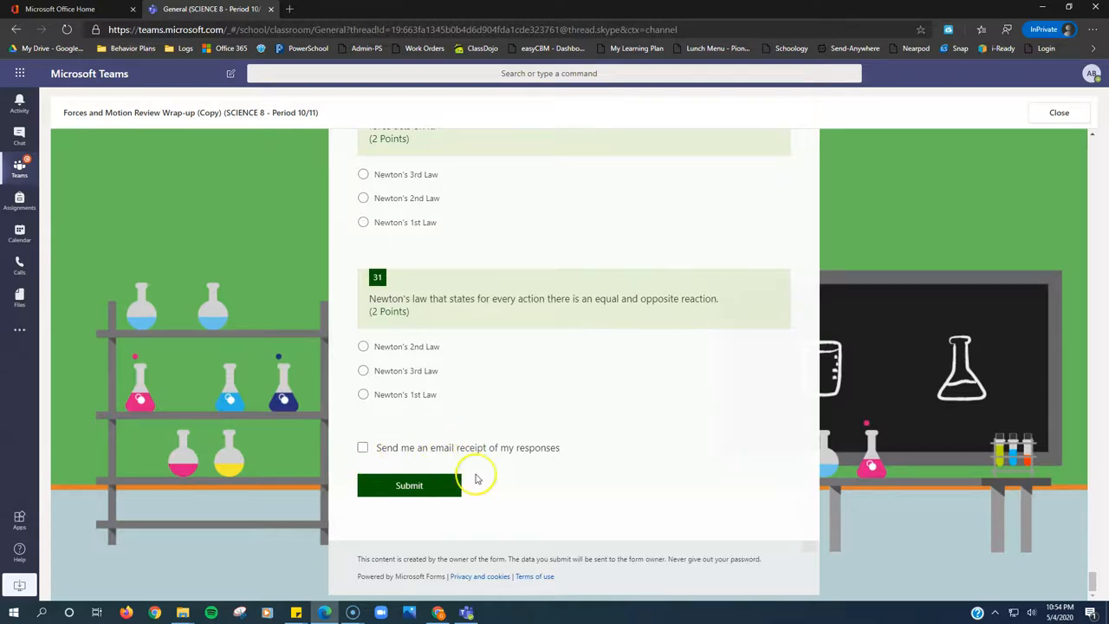
mouse_move(409, 485)
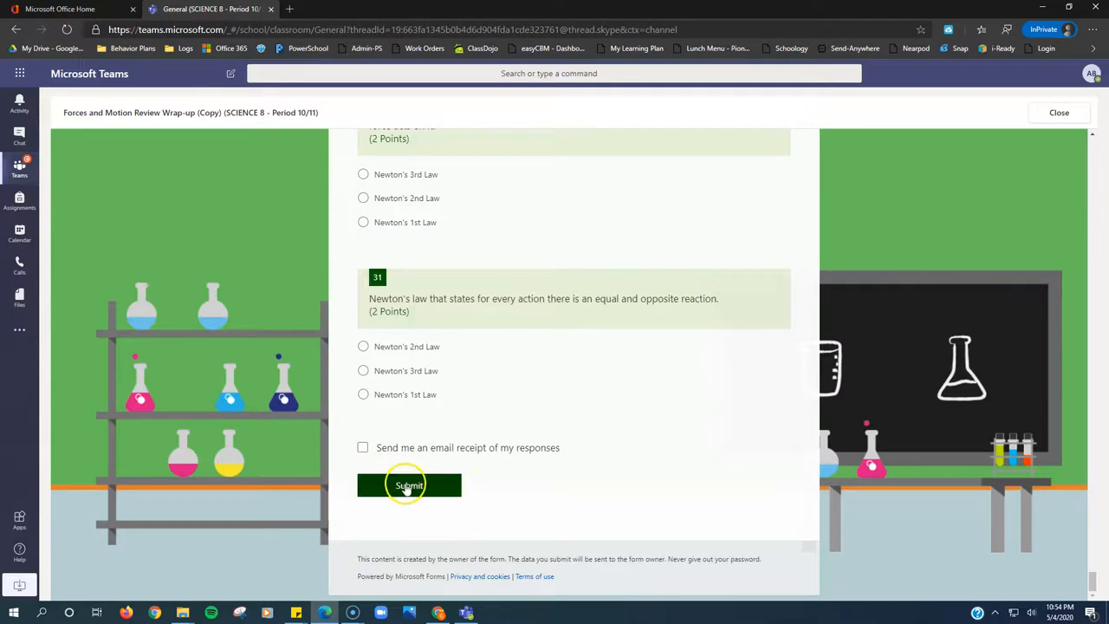
mouse_move(652, 343)
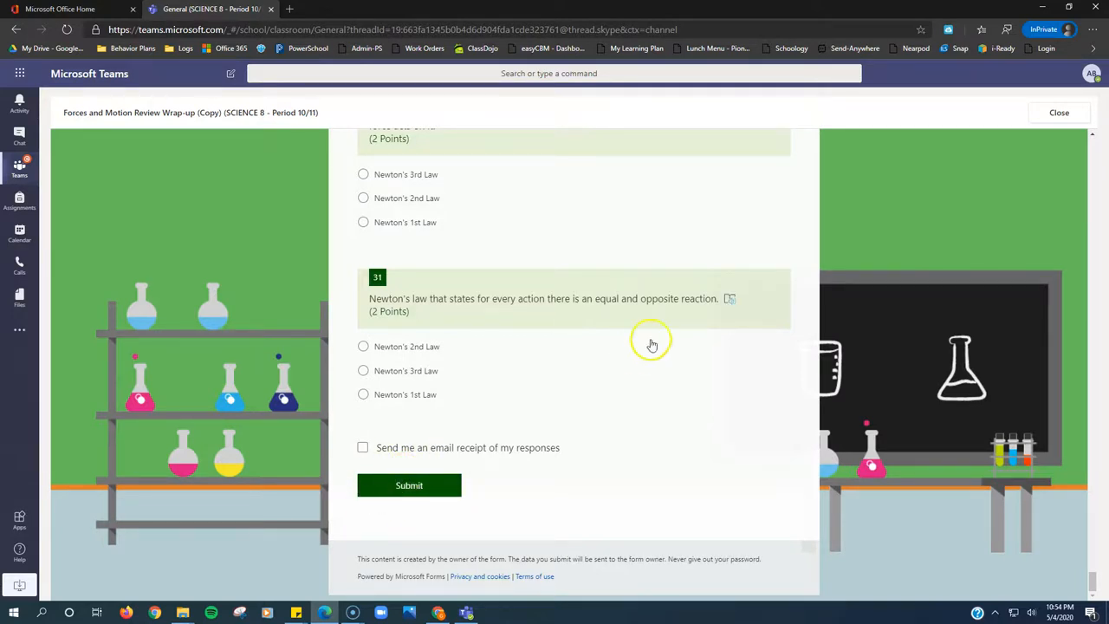
mouse_move(459, 466)
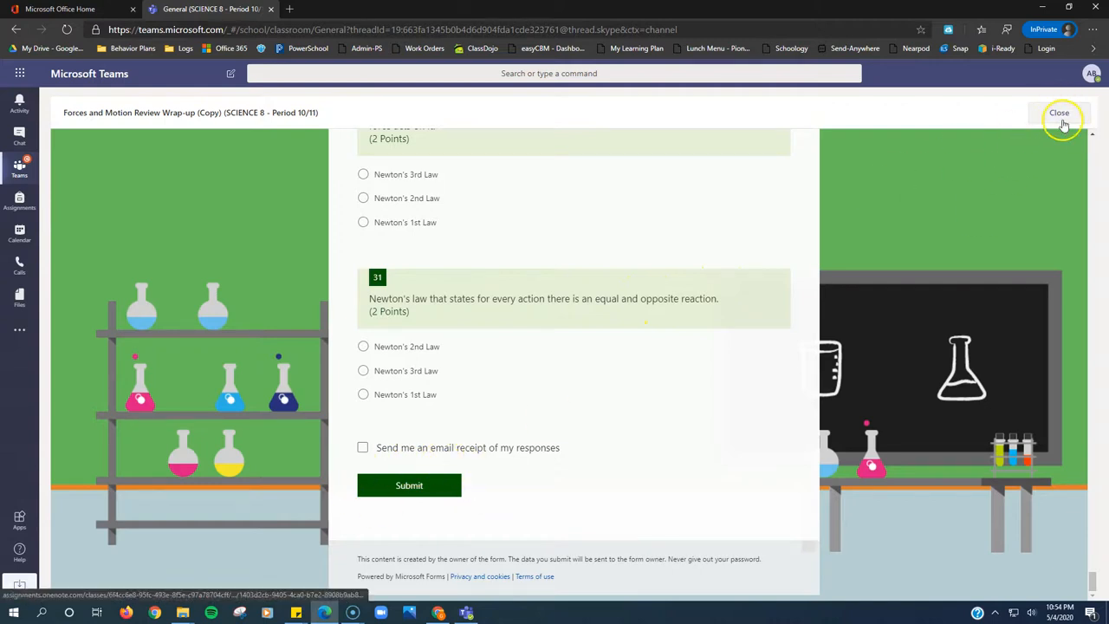
- Close the form view and return to the assignment page without submitting
left_click(1059, 112)
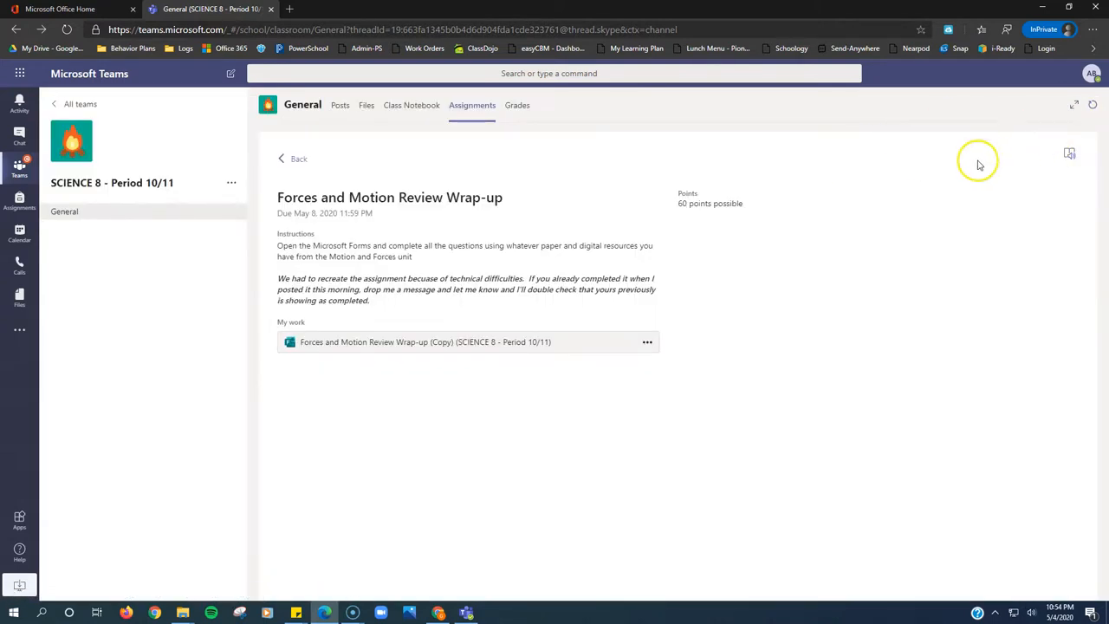
mouse_move(688, 256)
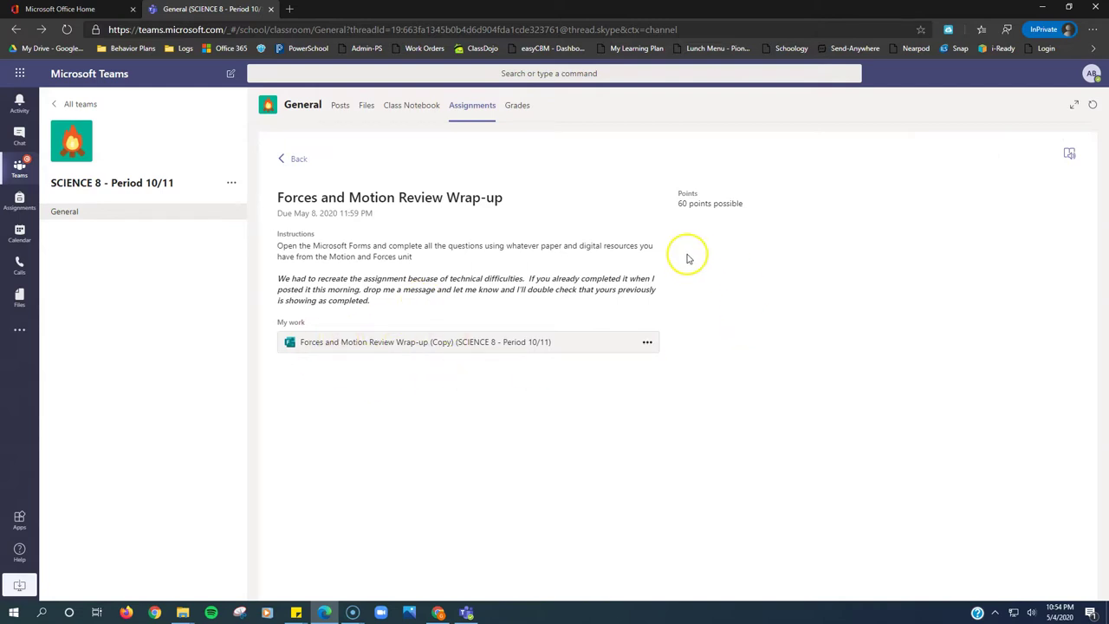
mouse_move(645, 230)
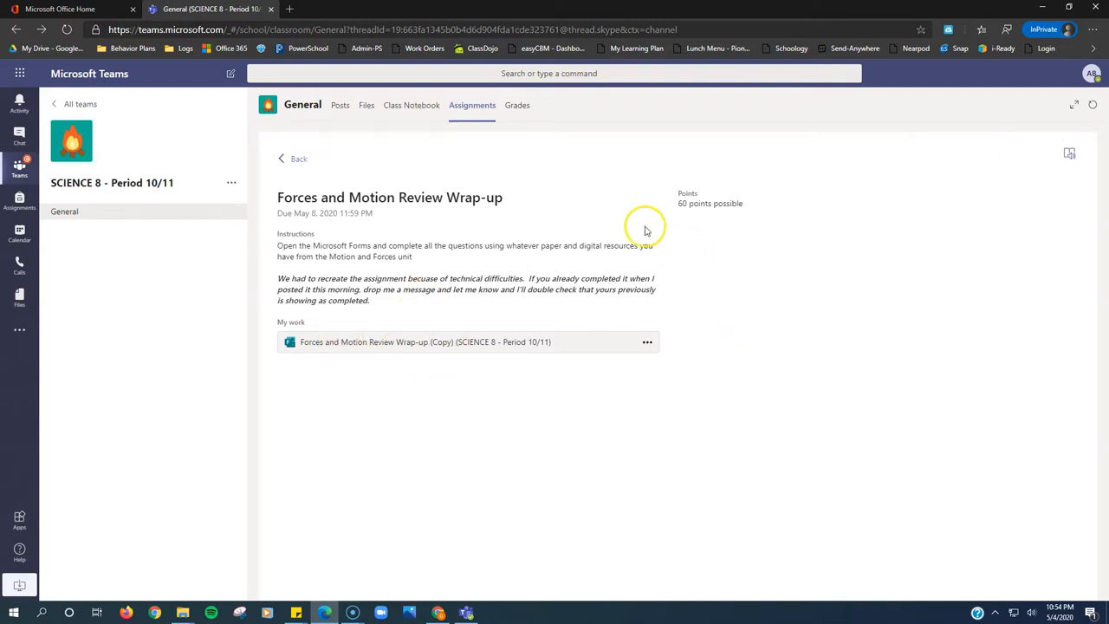
mouse_move(616, 232)
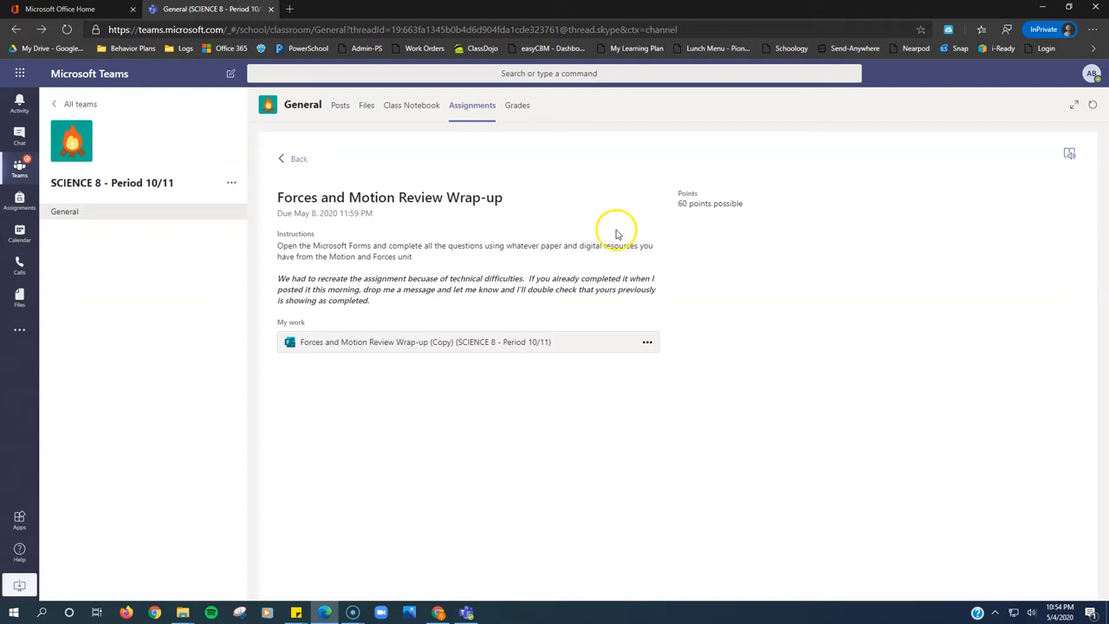
mouse_move(42, 575)
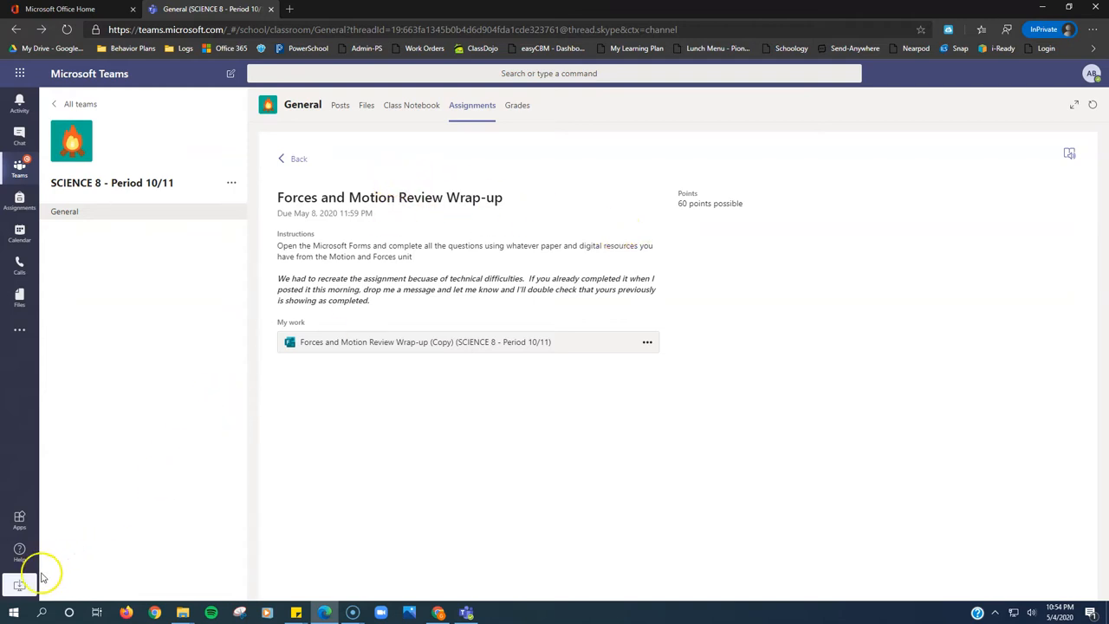